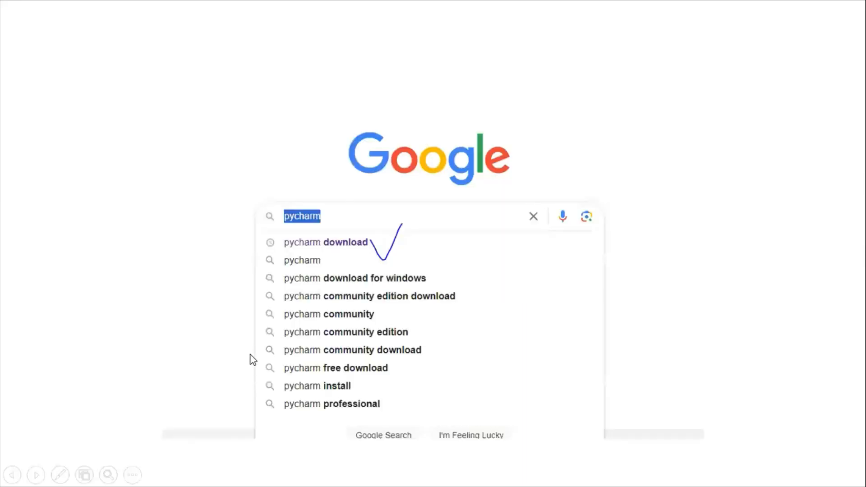
mouse_move(345, 249)
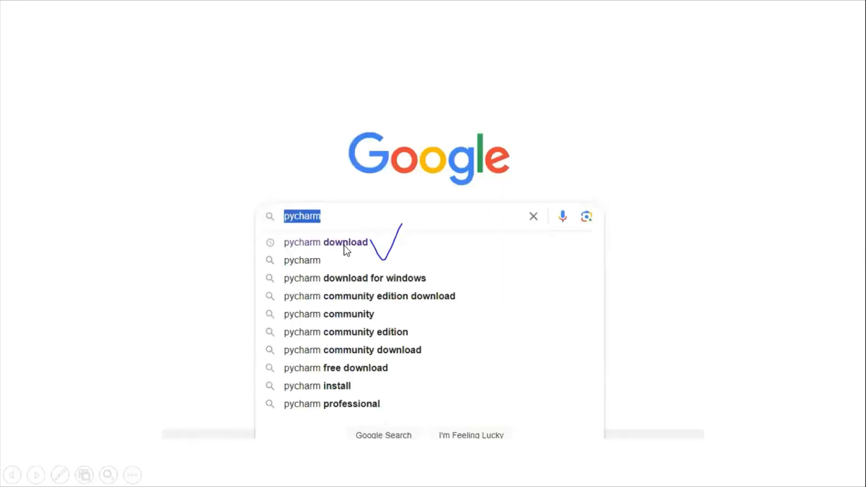
mouse_move(373, 247)
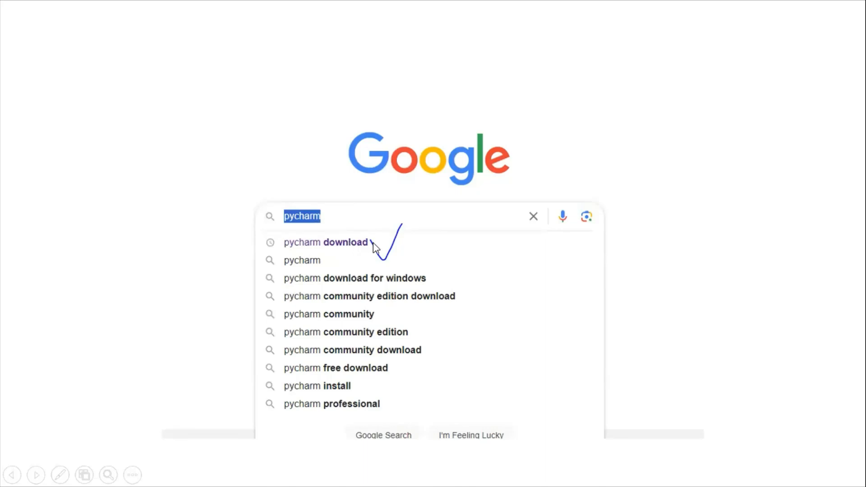
Show the Google search results slide, end the slideshow, and bring up Google in Chrome
click(326, 242)
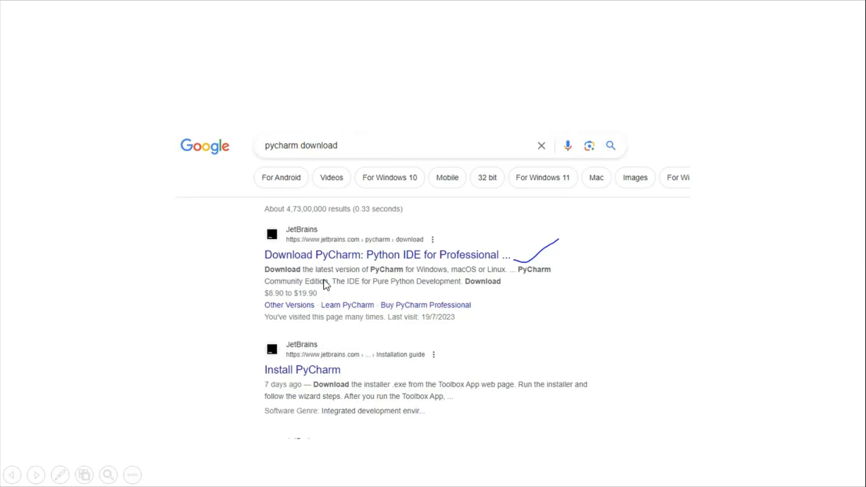
mouse_move(402, 271)
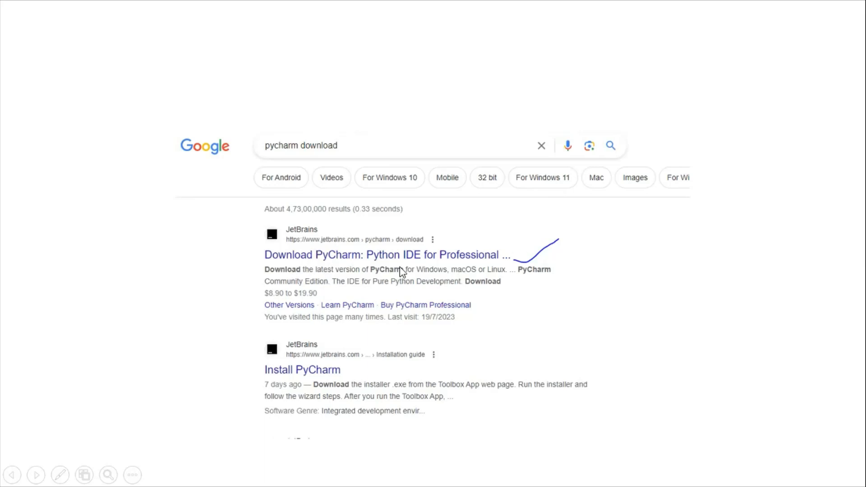
mouse_move(332, 249)
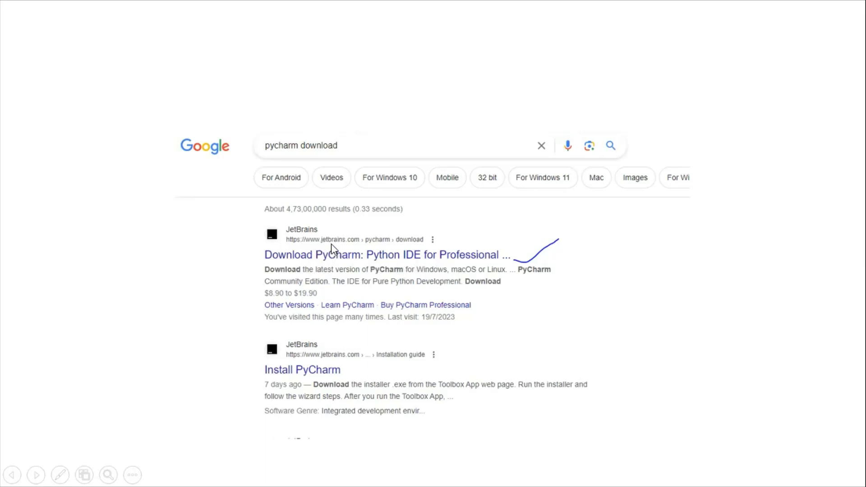
mouse_move(364, 248)
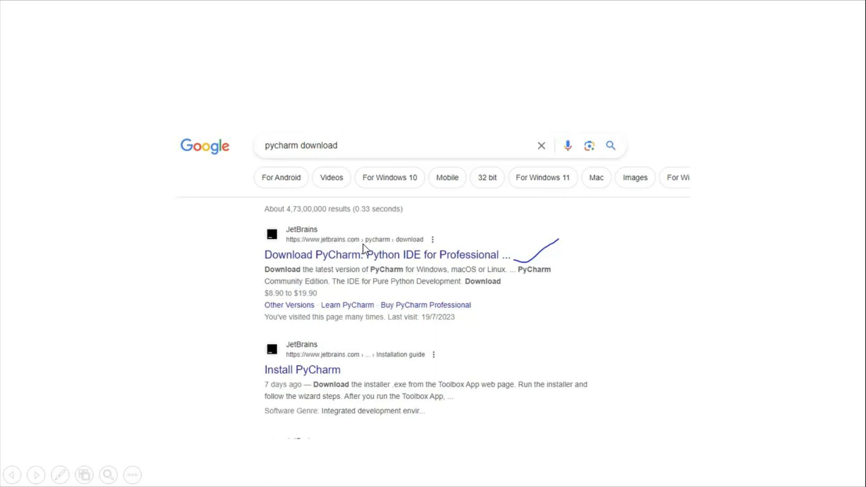
mouse_move(394, 257)
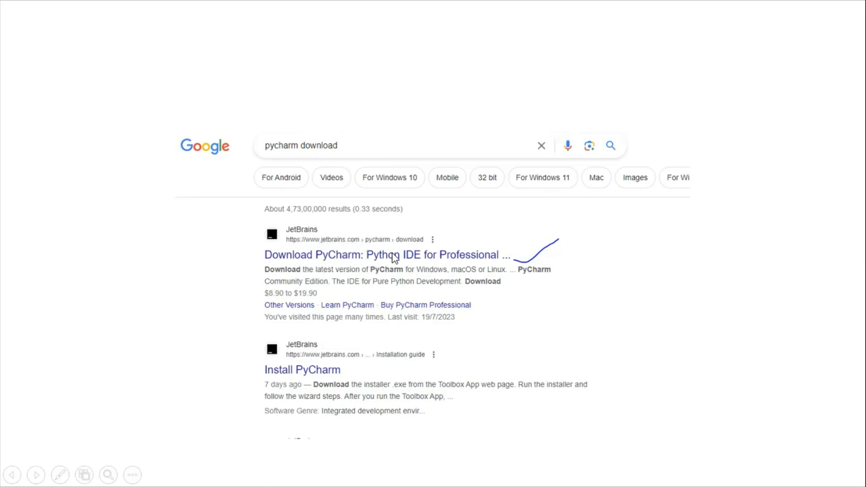
click(387, 254)
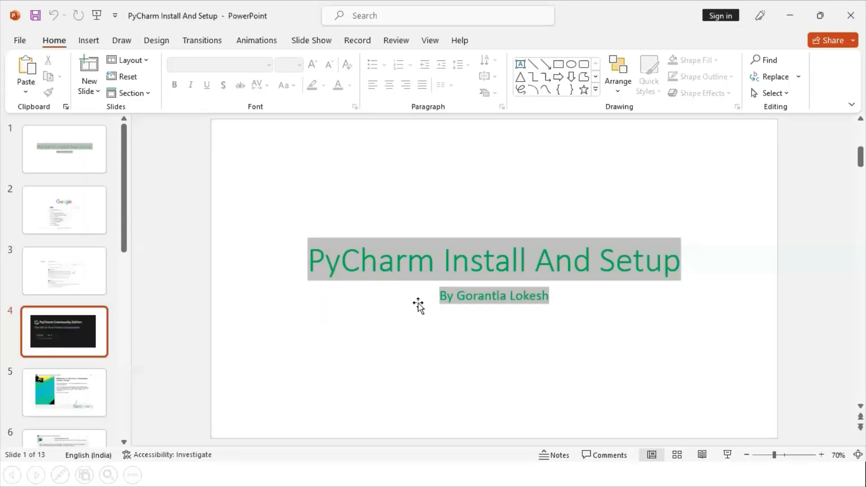
click(385, 474)
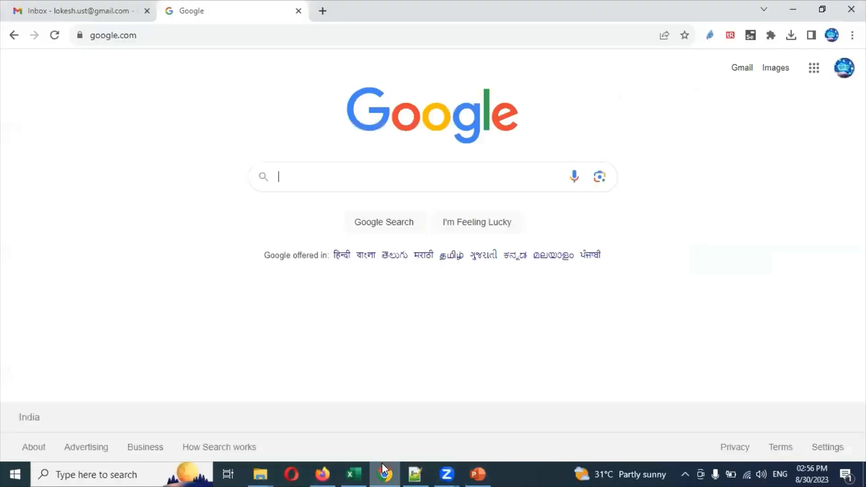
Search Google for 'pycharm download'
text(pycharm download)
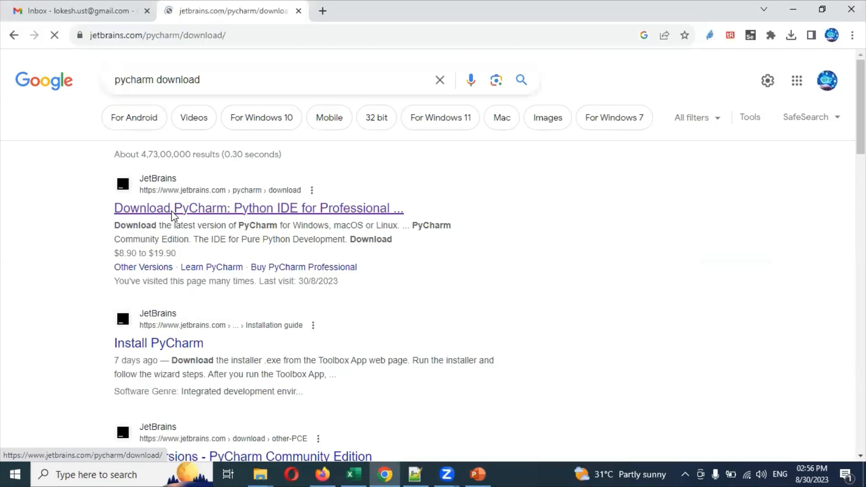
Open the JetBrains PyCharm page and download the Community Edition Windows .exe installer
click(258, 208)
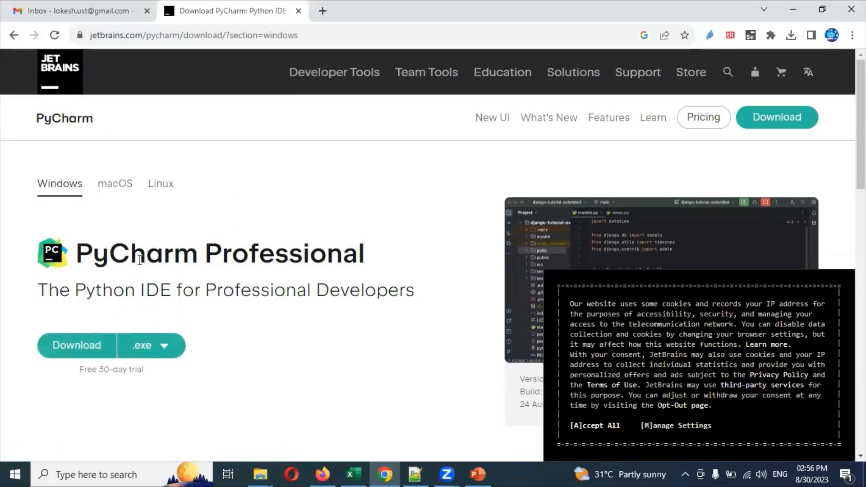
scroll(down, 3)
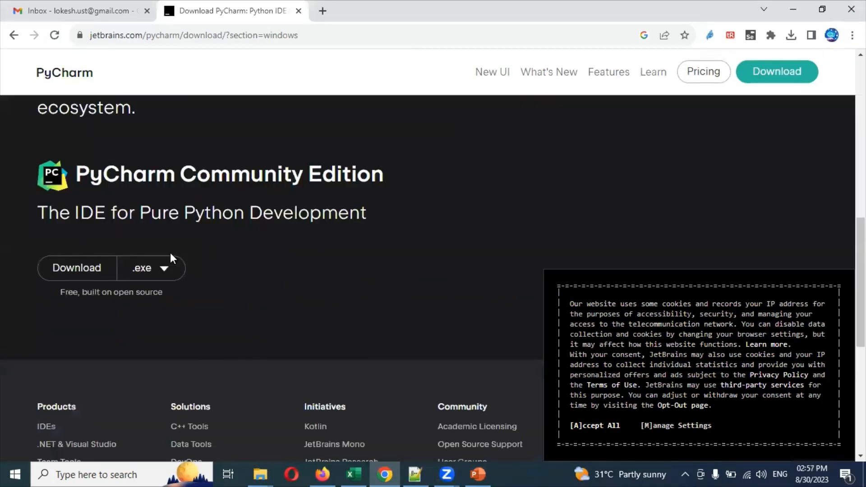
mouse_move(154, 218)
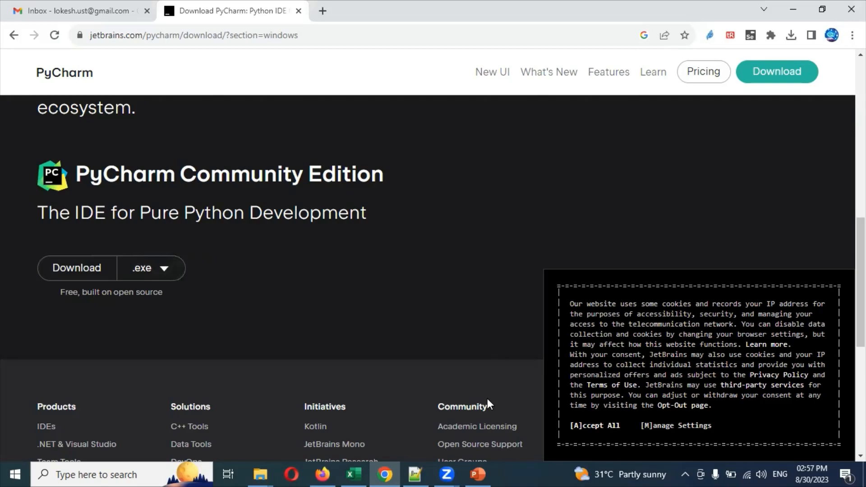
click(477, 475)
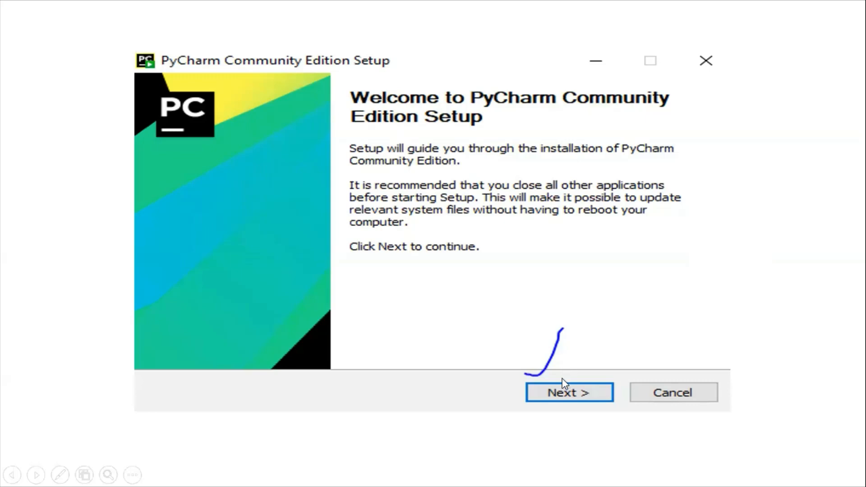
Advance past the install location slide to the Installation Options slide
click(569, 392)
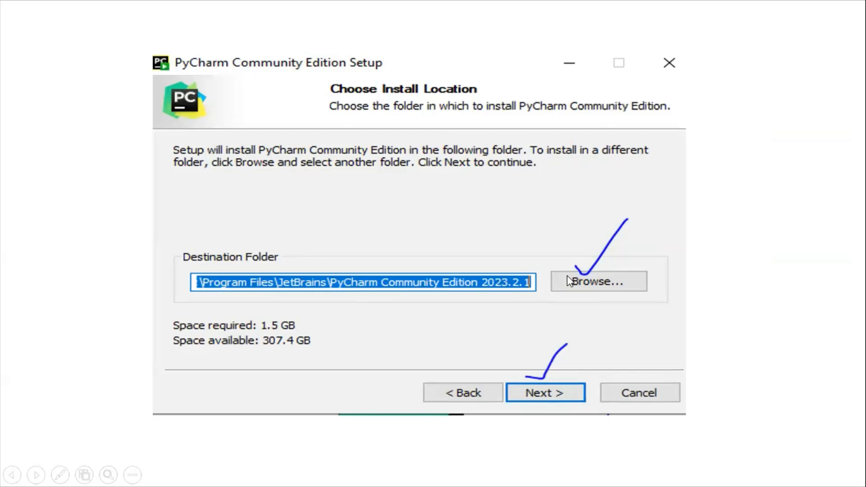
mouse_move(556, 280)
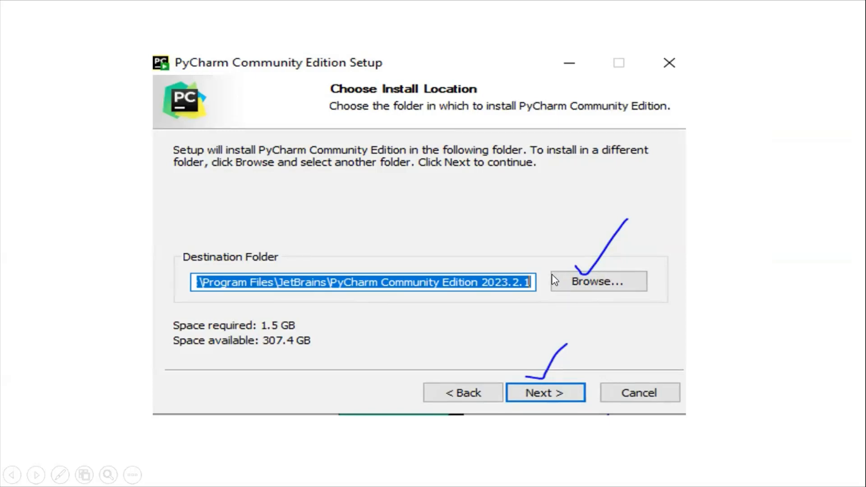
mouse_move(401, 298)
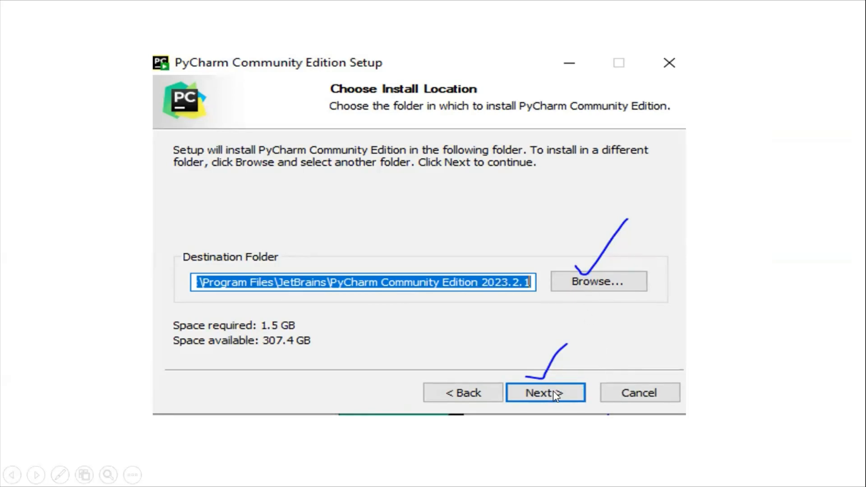
click(545, 392)
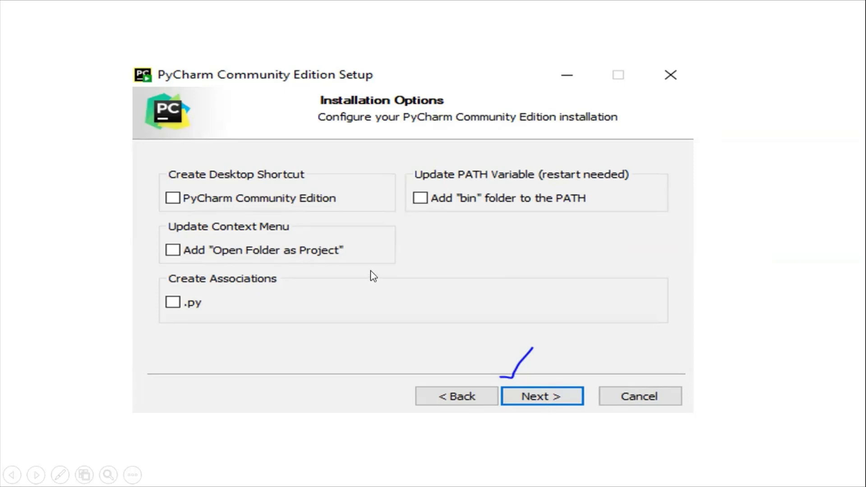
mouse_move(270, 207)
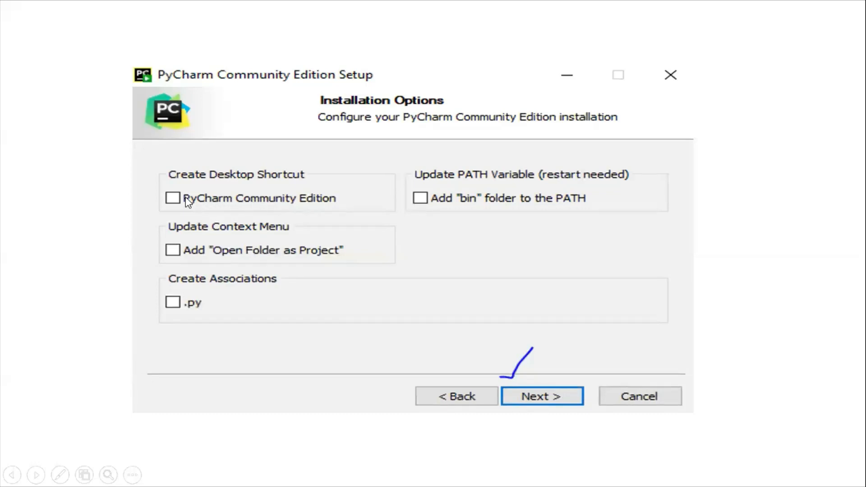
mouse_move(528, 372)
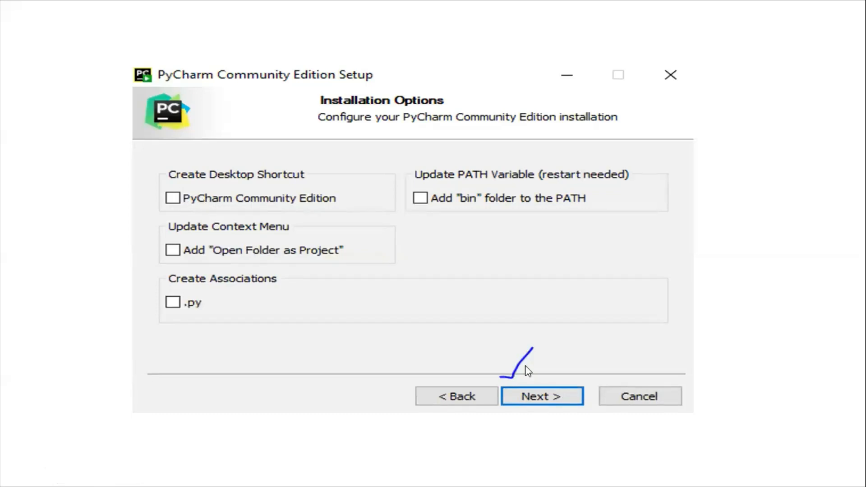
Advance through Start Menu Folder and Completing Setup slides to Import PyCharm Settings
click(542, 396)
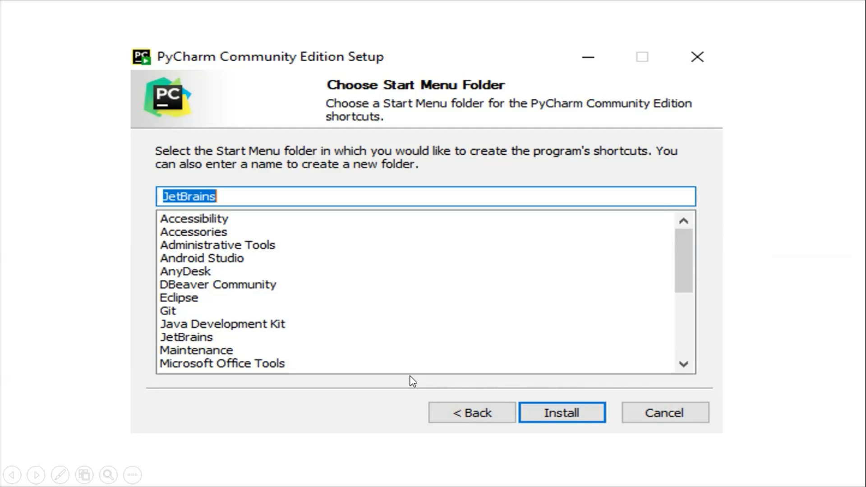
mouse_move(541, 413)
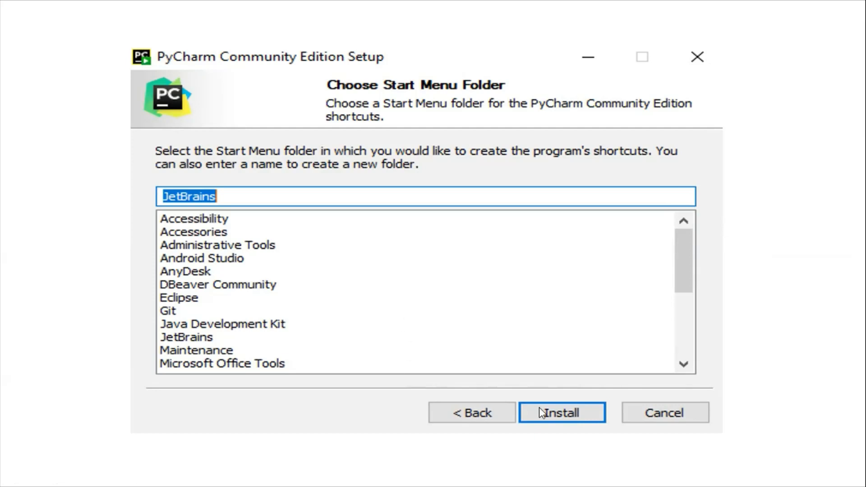
click(561, 413)
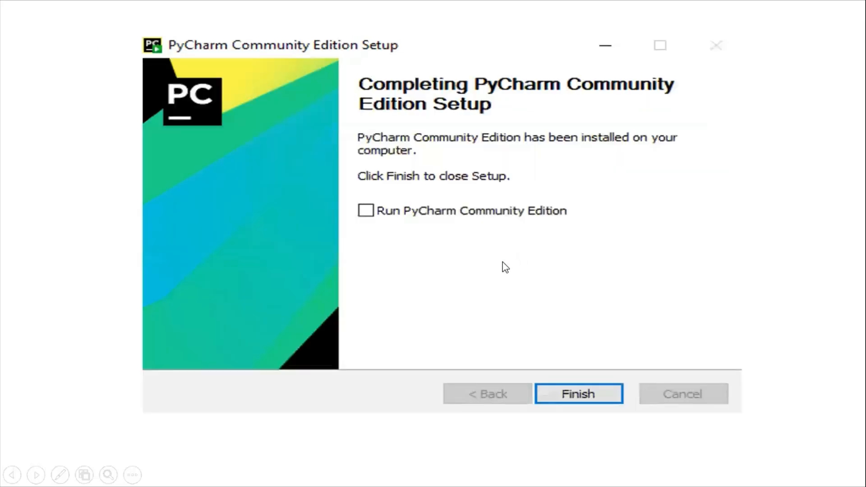
mouse_move(582, 304)
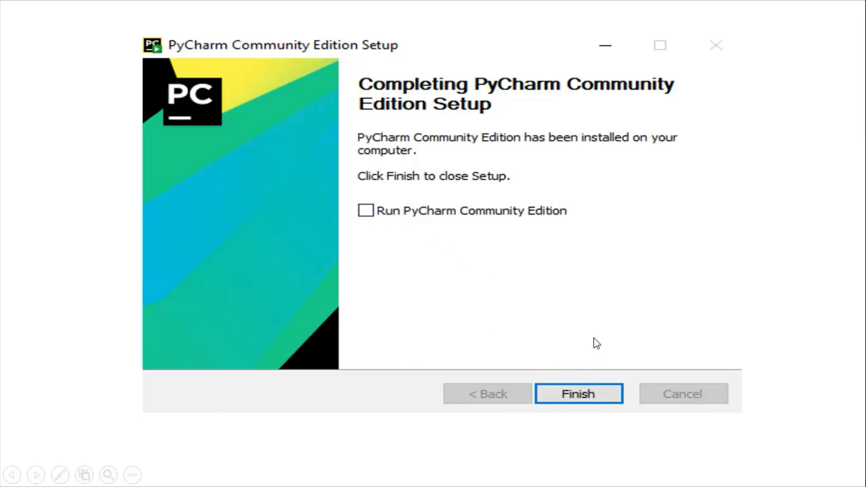
mouse_move(500, 304)
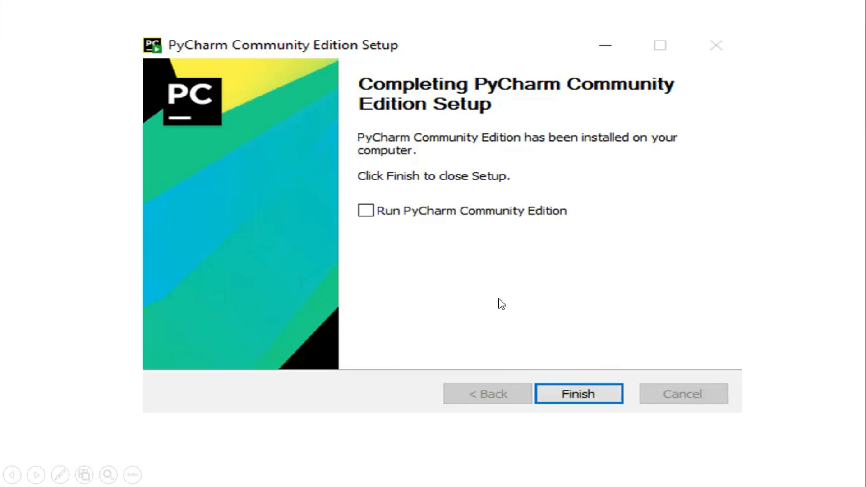
click(578, 393)
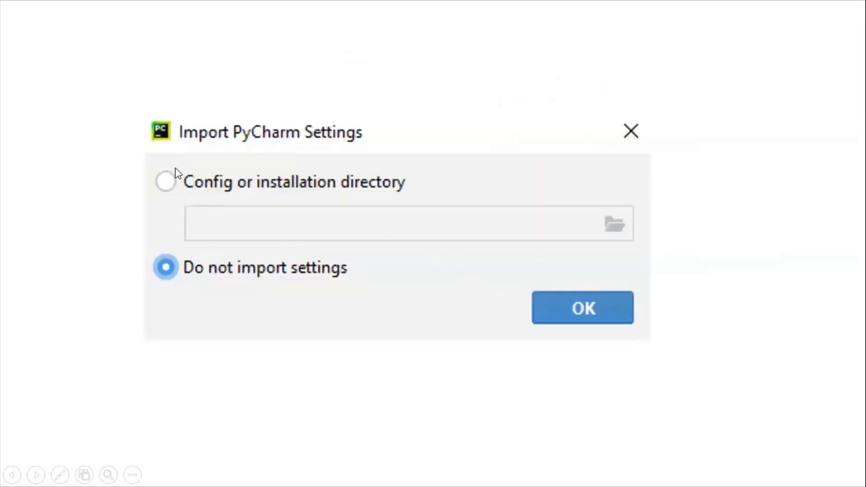
mouse_move(200, 263)
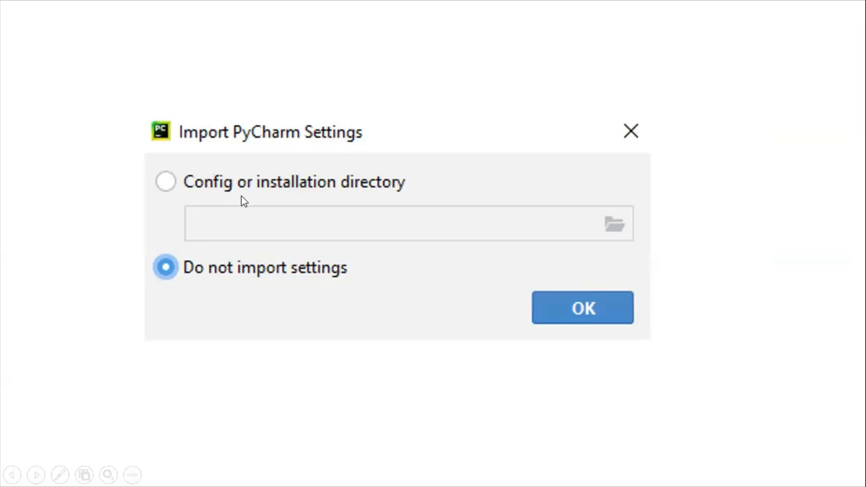
mouse_move(387, 197)
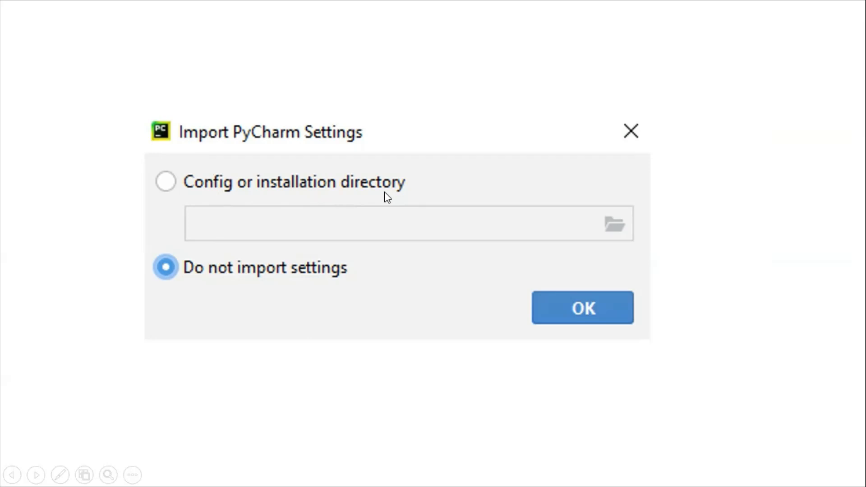
mouse_move(288, 283)
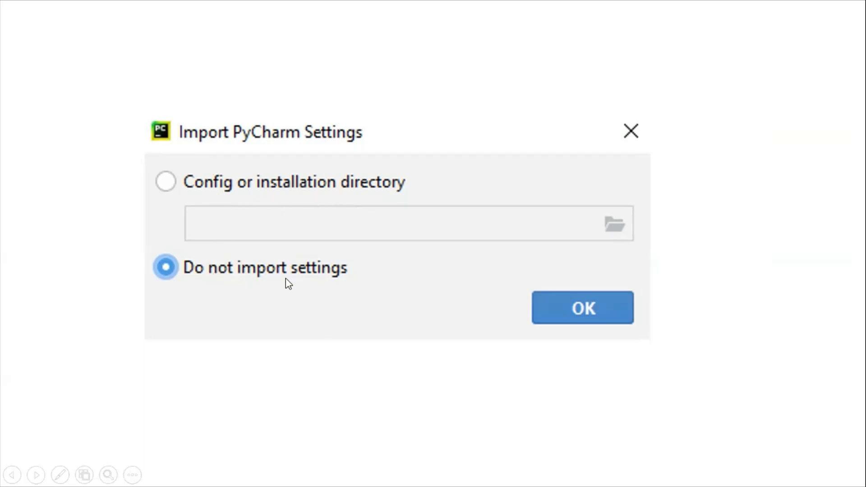
mouse_move(247, 244)
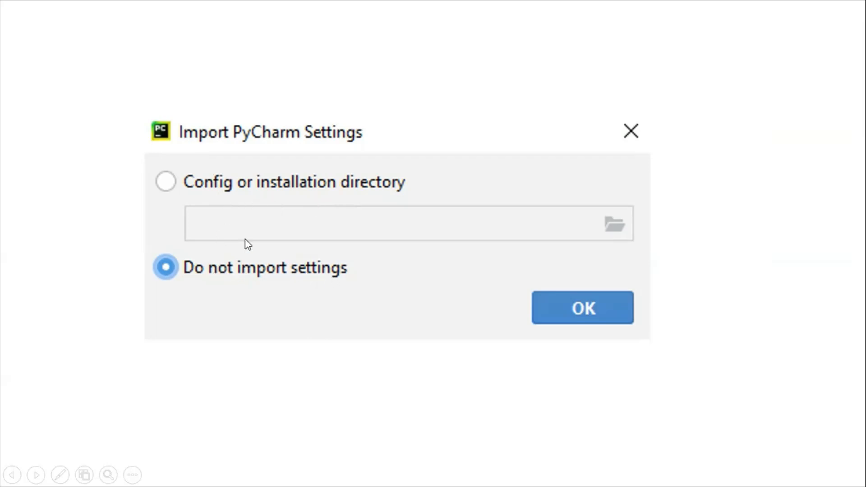
mouse_move(319, 280)
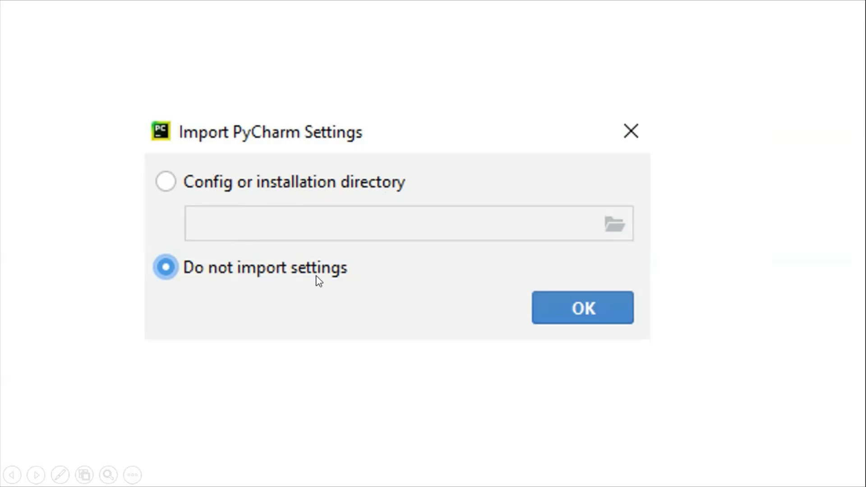
mouse_move(588, 329)
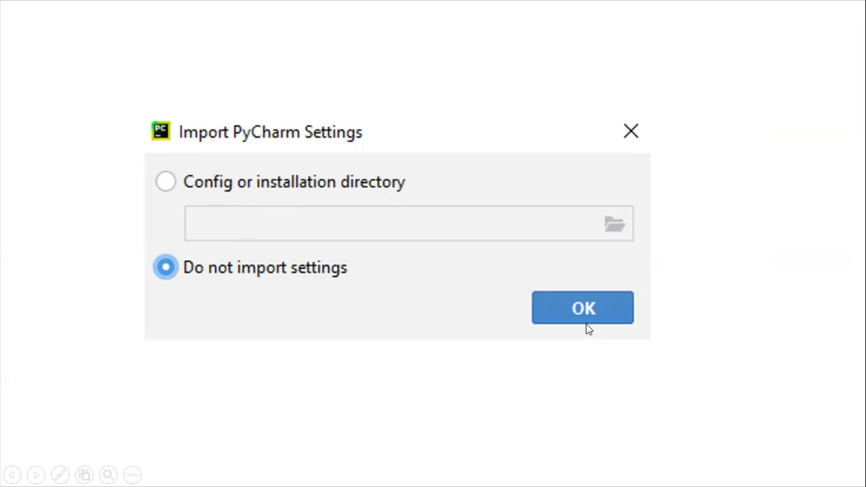
mouse_move(661, 396)
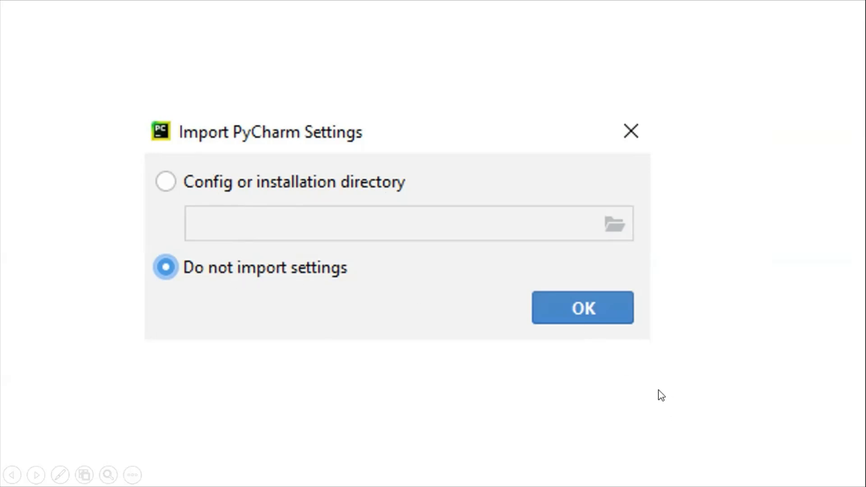
Advance the slideshow to the Welcome to PyCharm slide
click(581, 307)
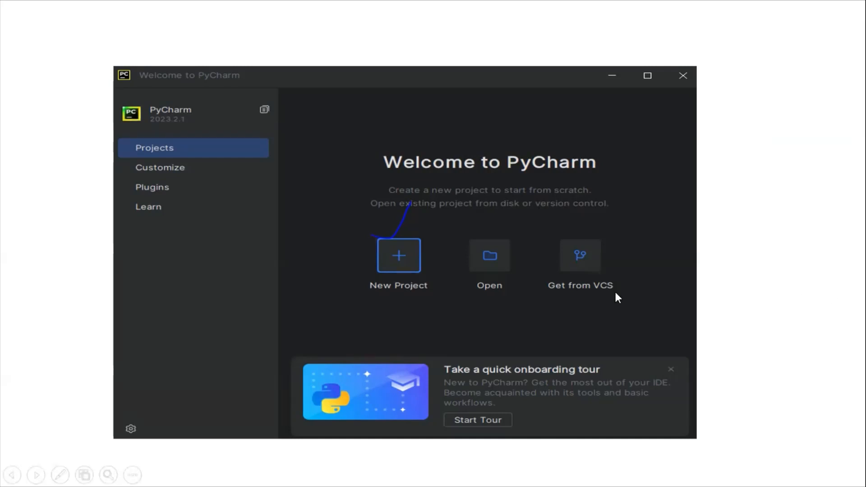
mouse_move(574, 287)
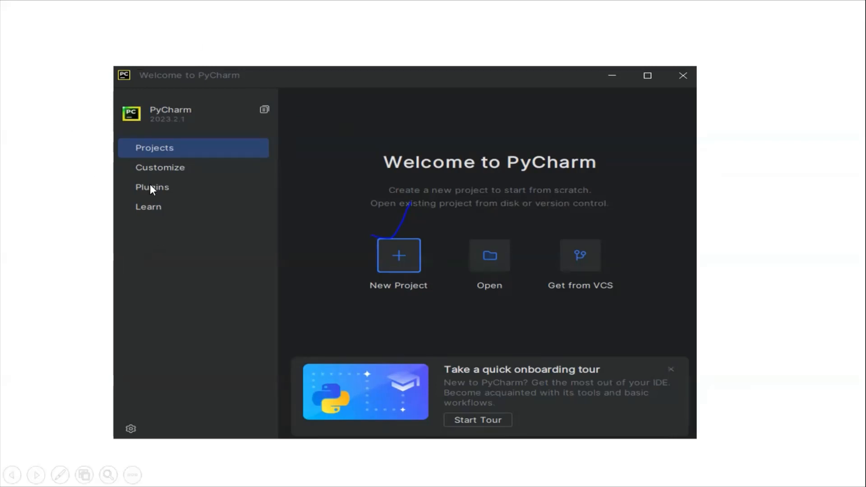
mouse_move(156, 179)
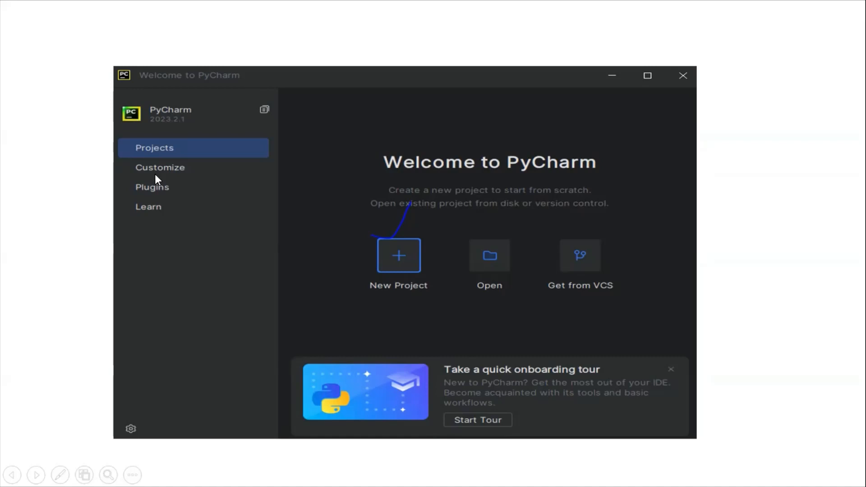
mouse_move(171, 164)
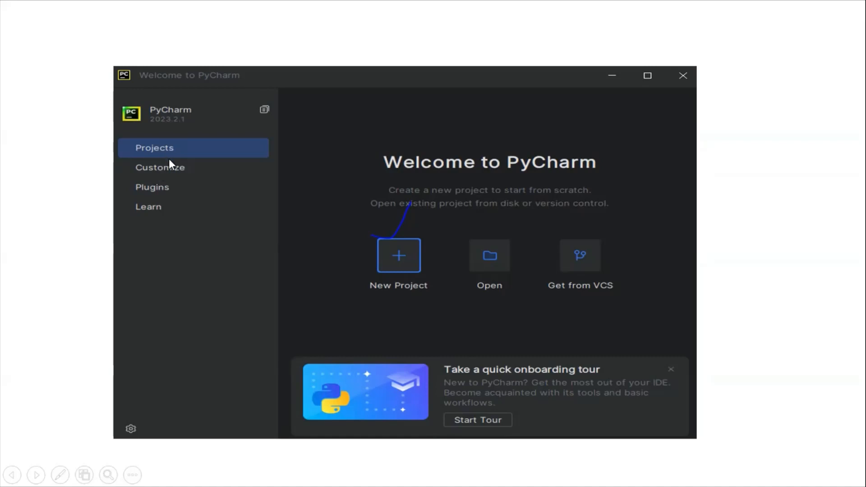
mouse_move(354, 271)
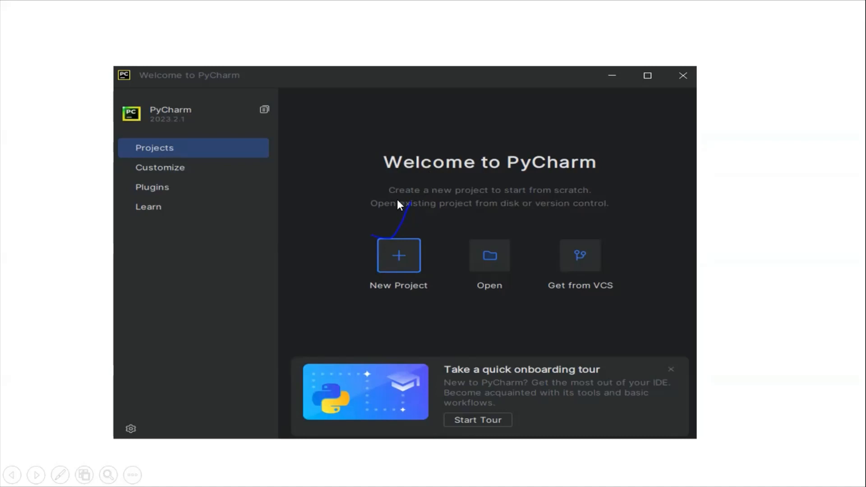
mouse_move(402, 214)
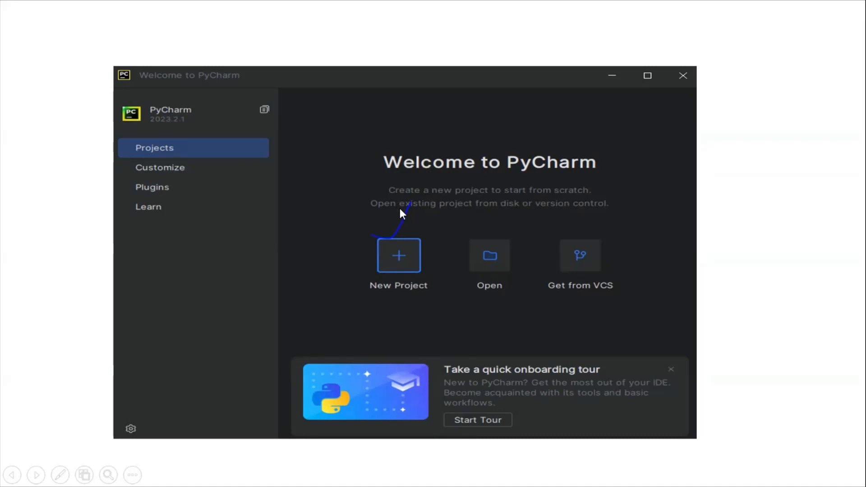